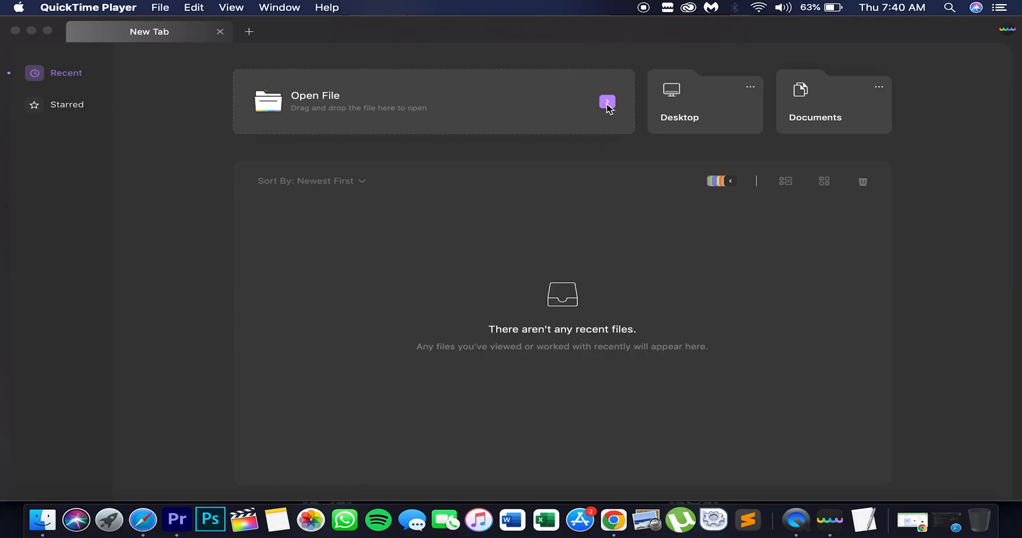
# Load samplePDF.pdf from the Documents folder into the UPDF reader
pyautogui.click(606, 102)
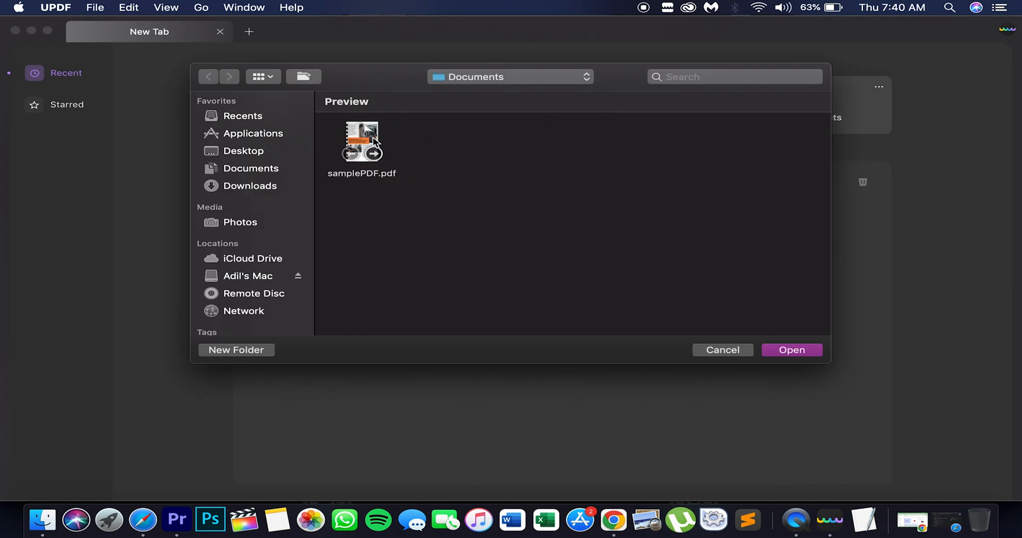
pyautogui.click(792, 350)
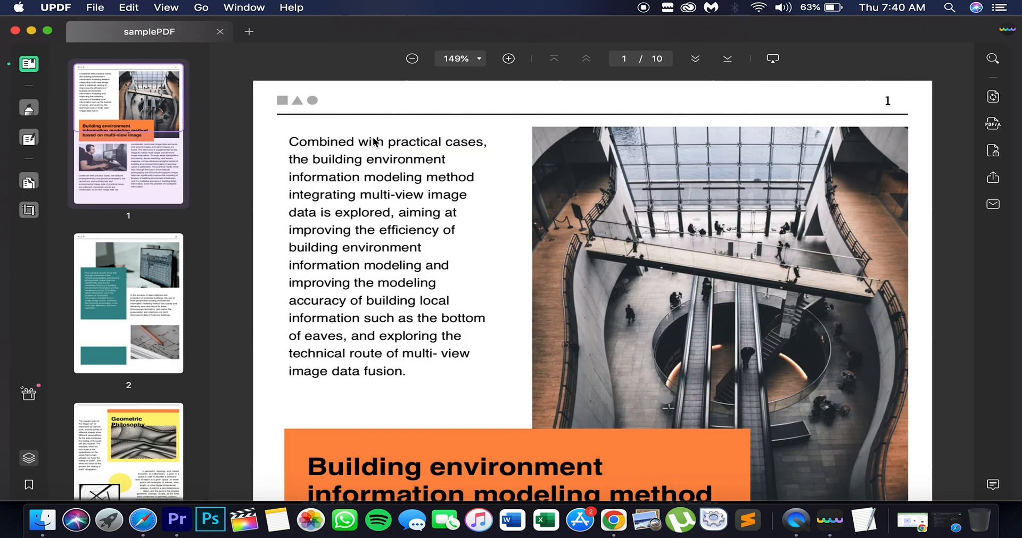
pyautogui.moveTo(760, 68)
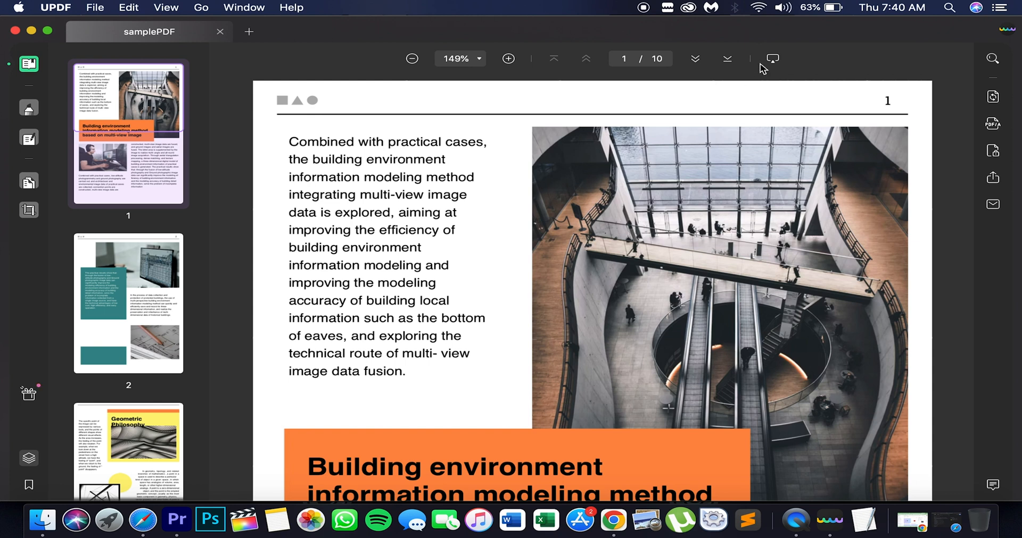
pyautogui.moveTo(772, 58)
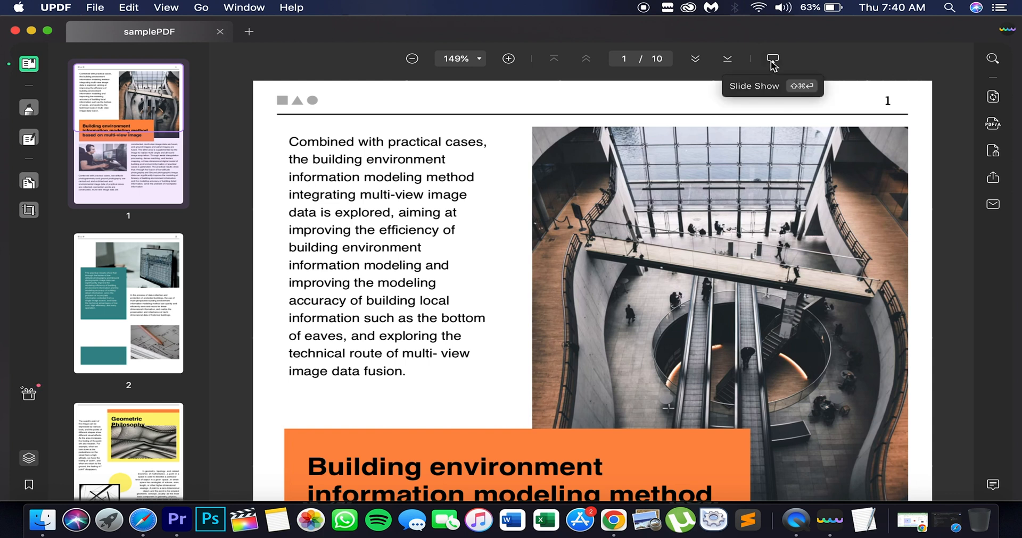
pyautogui.moveTo(466, 80)
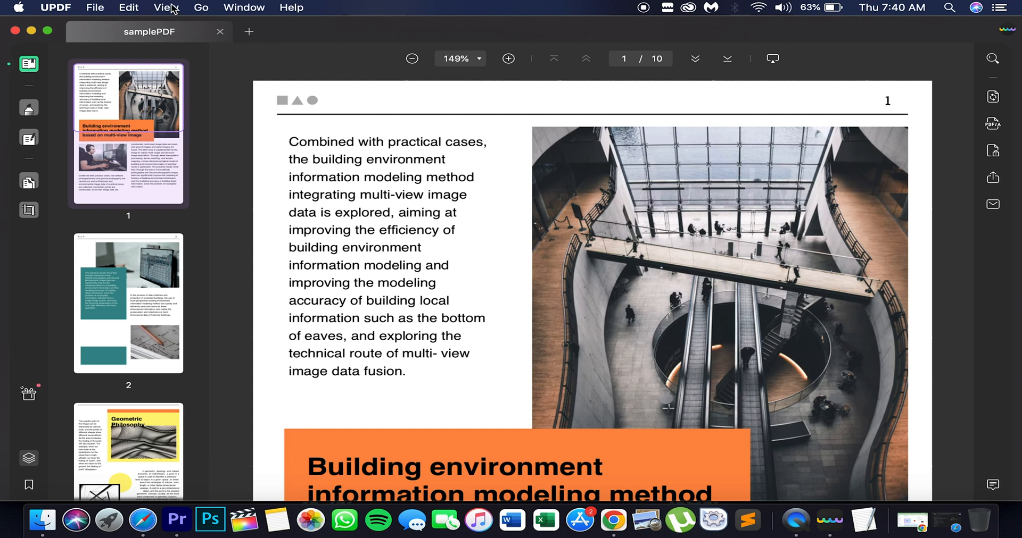
# Play samplePDF as a full-screen slideshow from page one via View > Slide Show
pyautogui.click(165, 7)
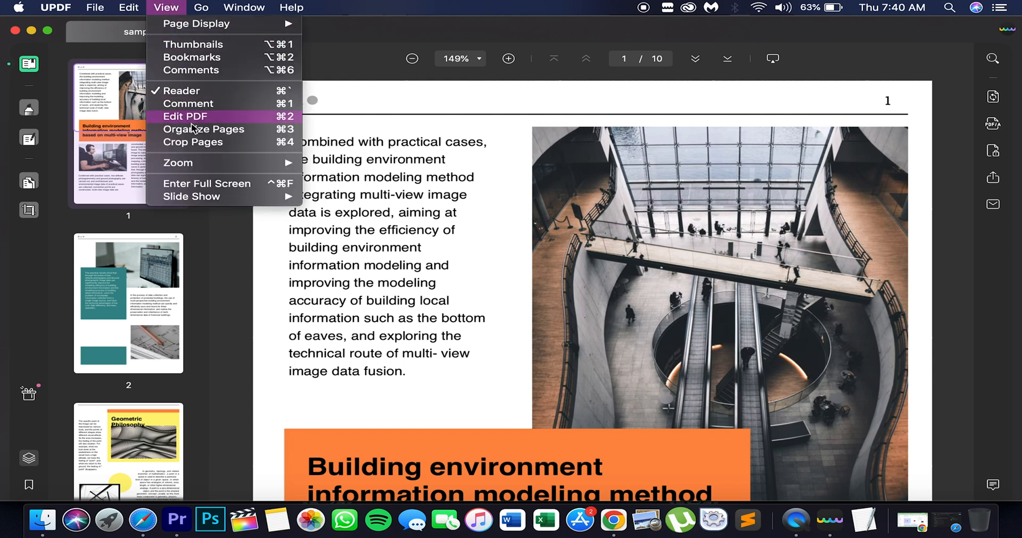
pyautogui.moveTo(192, 196)
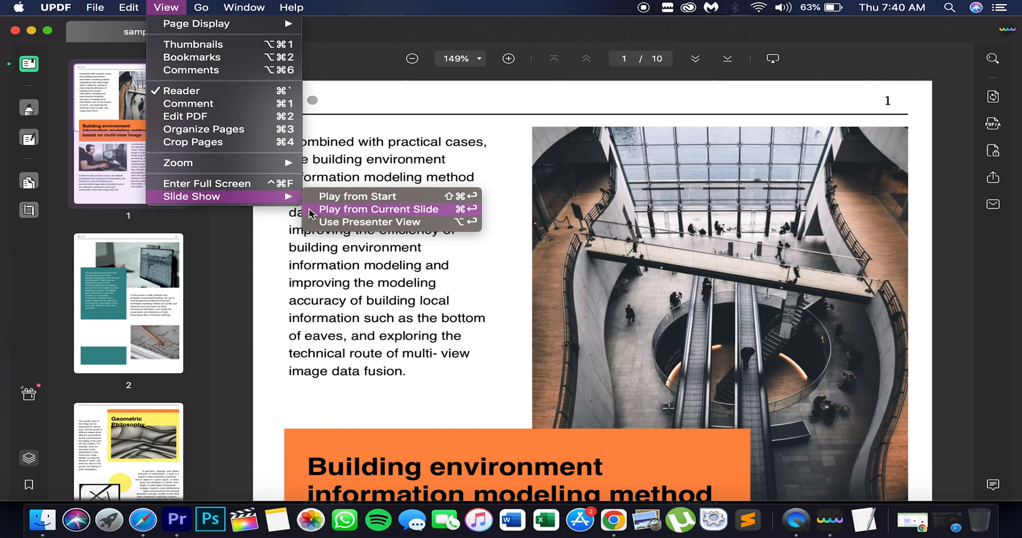
pyautogui.moveTo(390, 222)
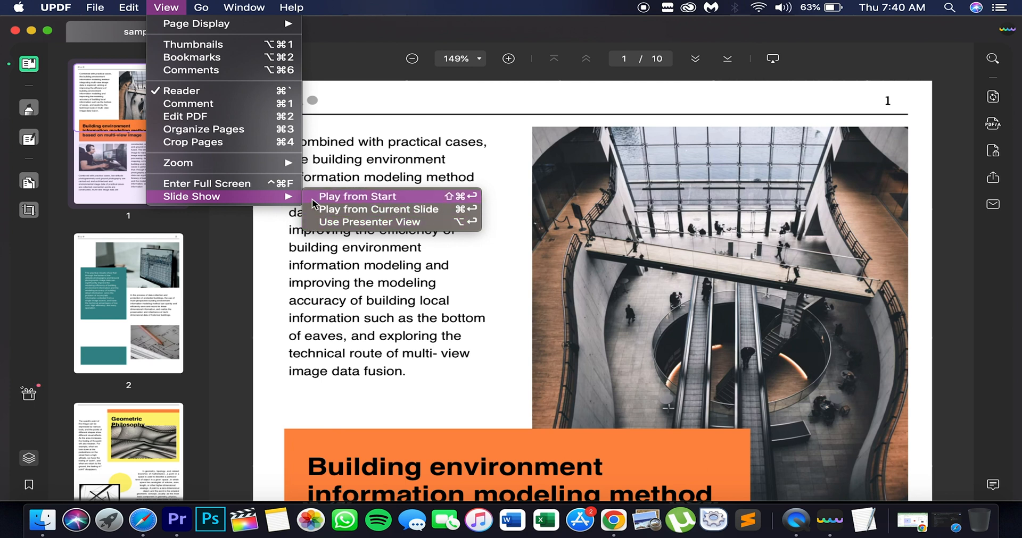
pyautogui.click(379, 209)
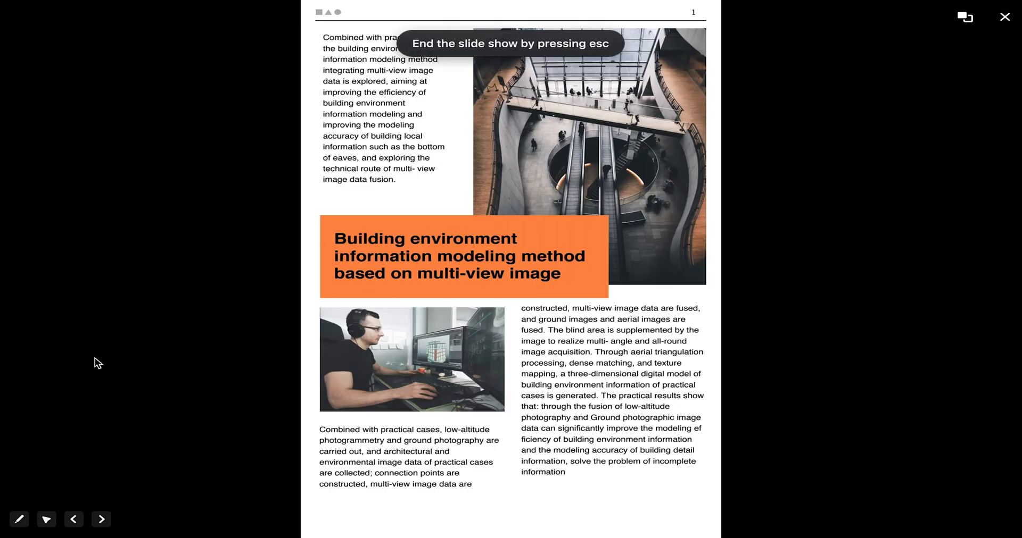
pyautogui.click(19, 520)
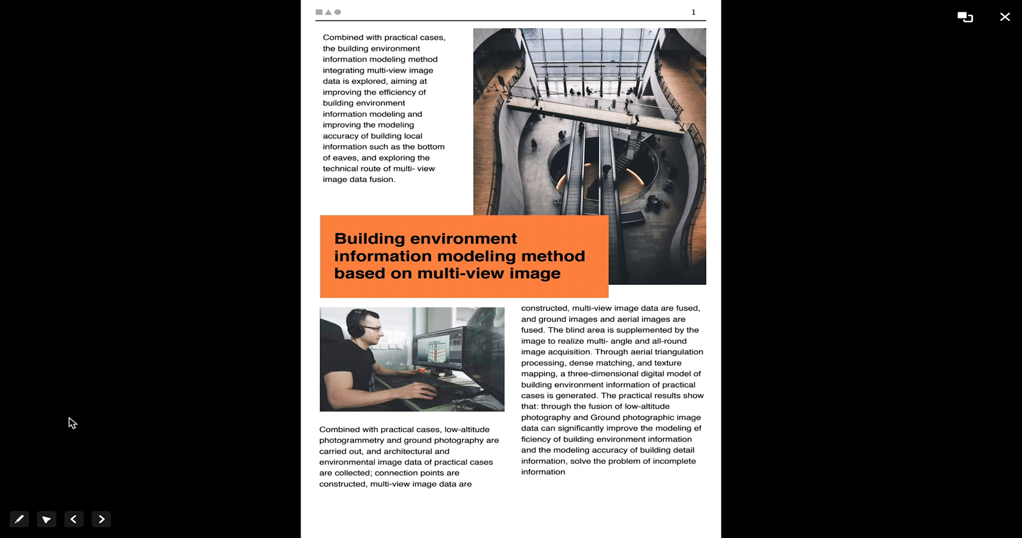
pyautogui.moveTo(817, 58)
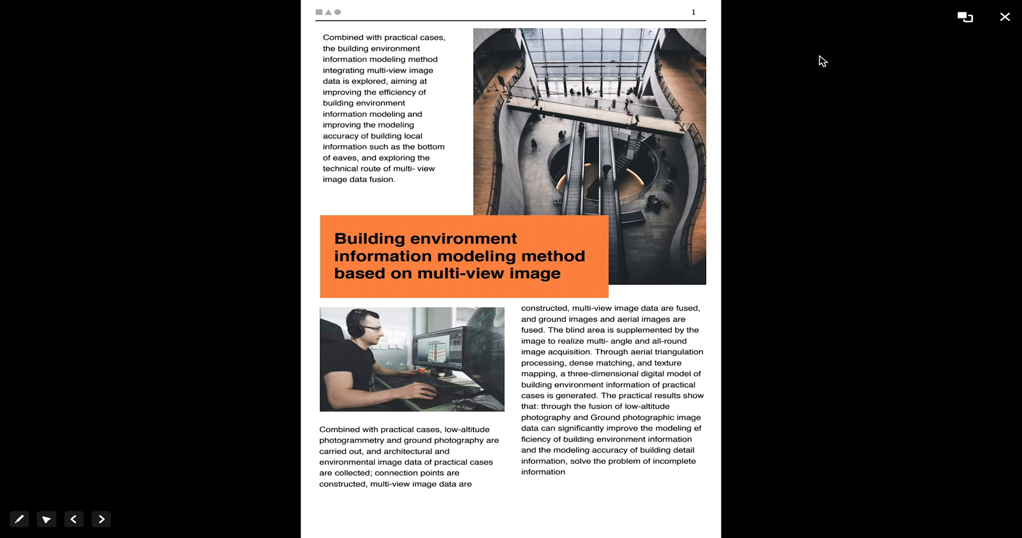
pyautogui.moveTo(964, 18)
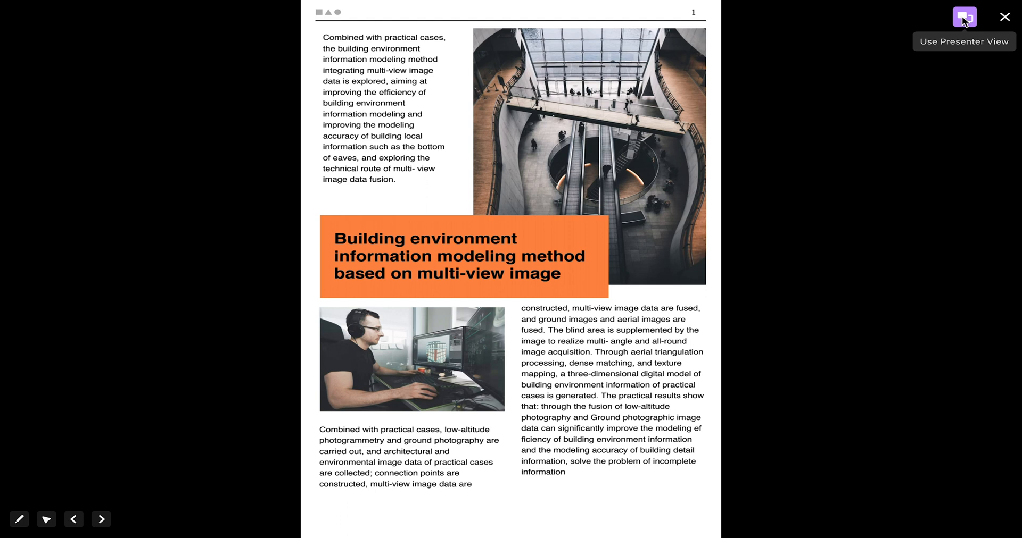
# Turn on presenter view so page one shows with timer, thumbnails and next-slide preview
pyautogui.click(962, 17)
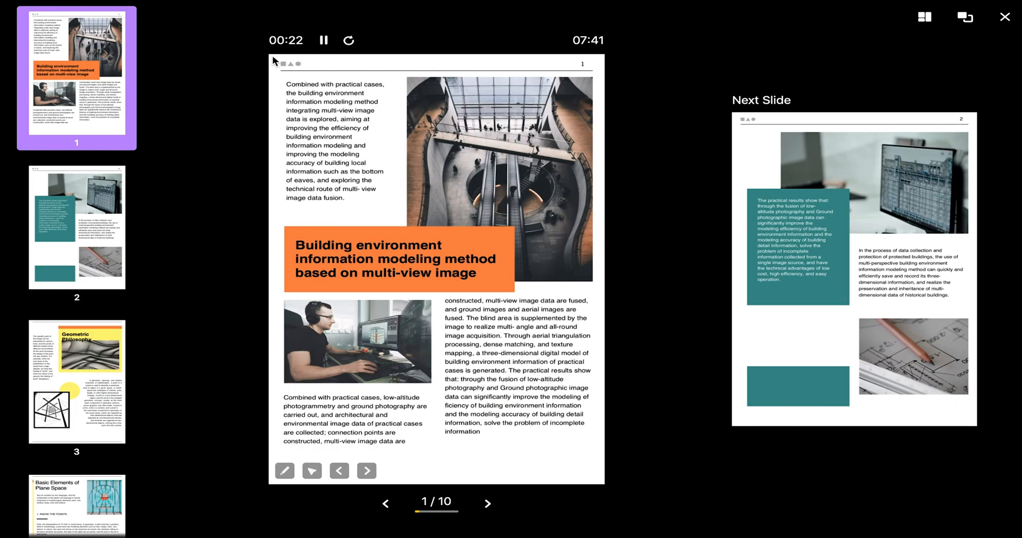
pyautogui.moveTo(242, 73)
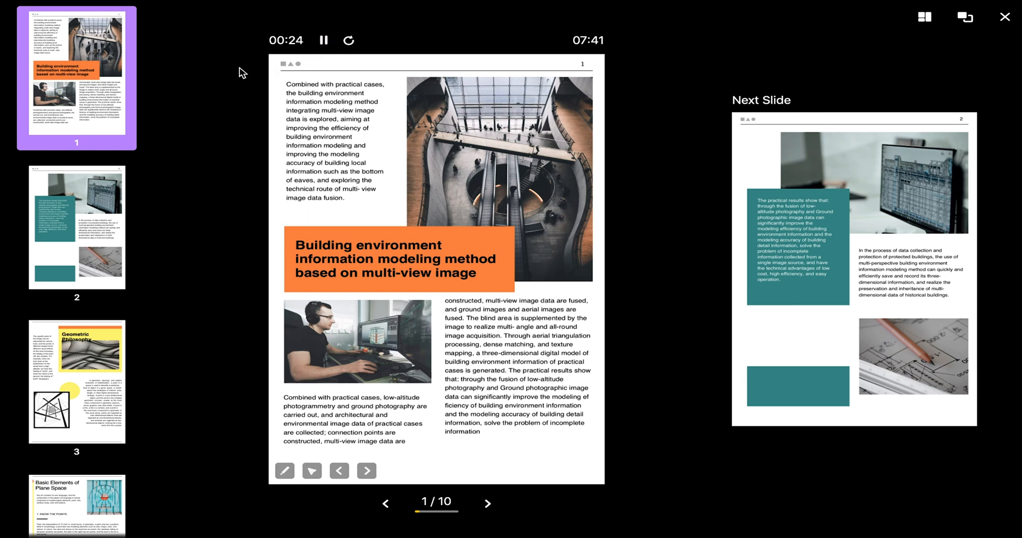